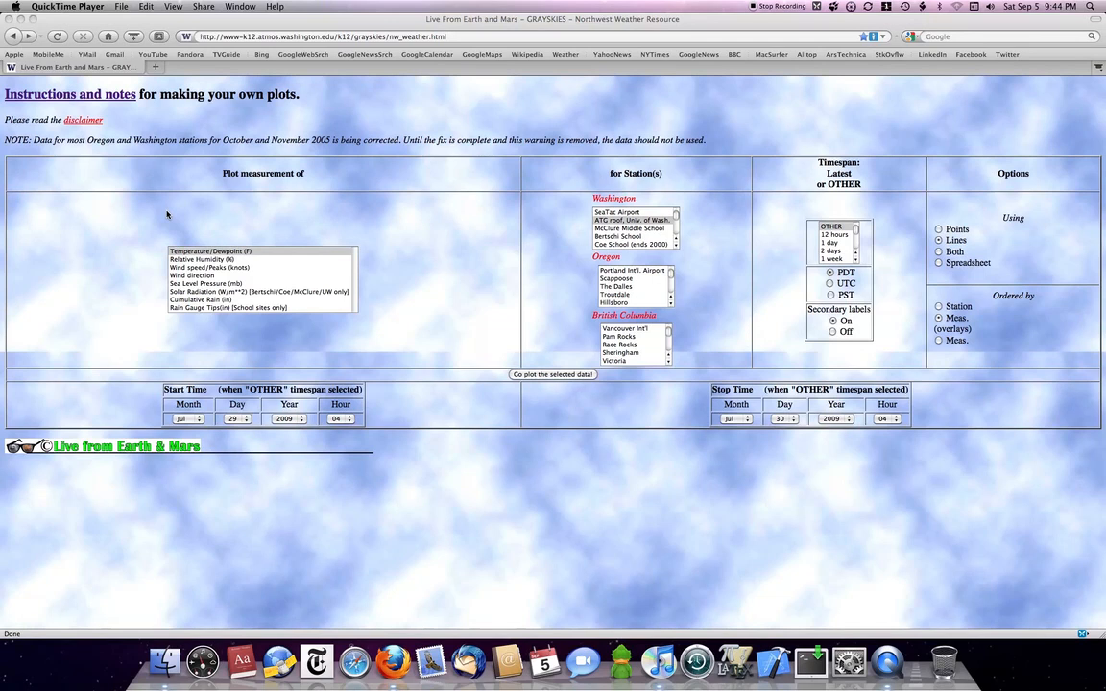
pyautogui.moveTo(366, 458)
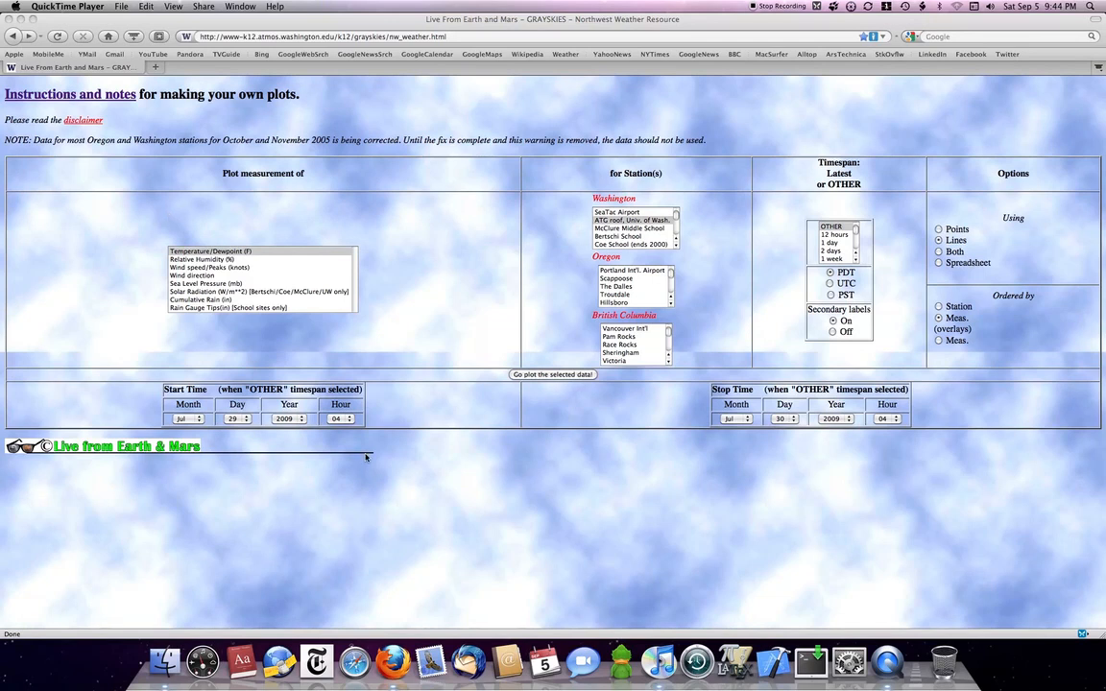
pyautogui.moveTo(323, 438)
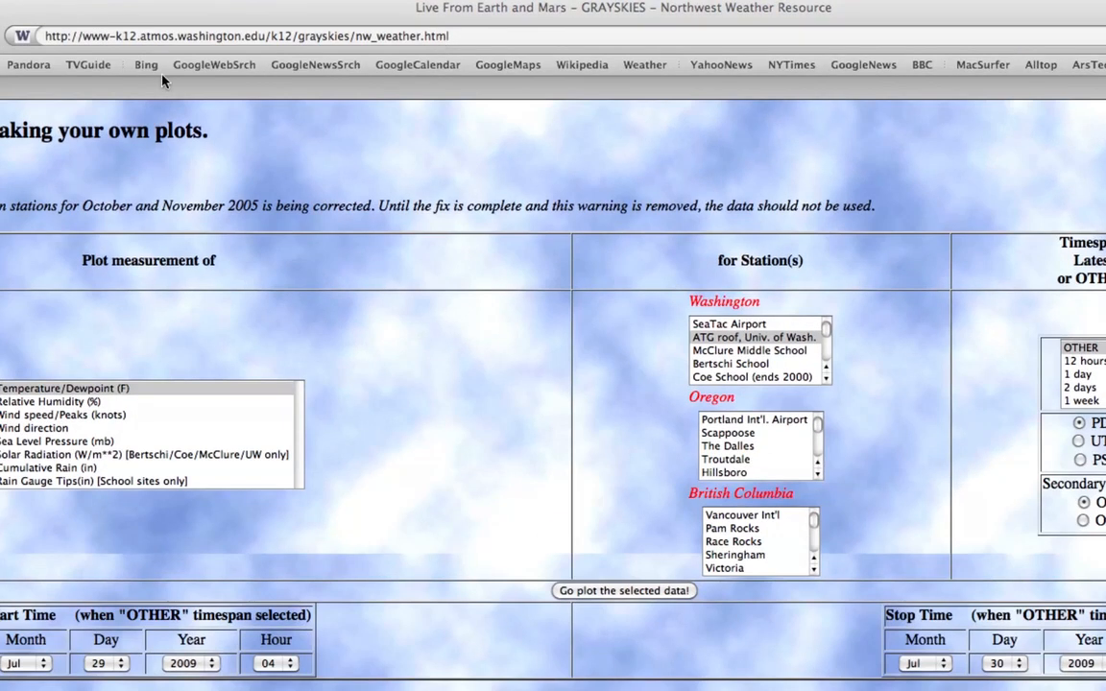
pyautogui.moveTo(470, 43)
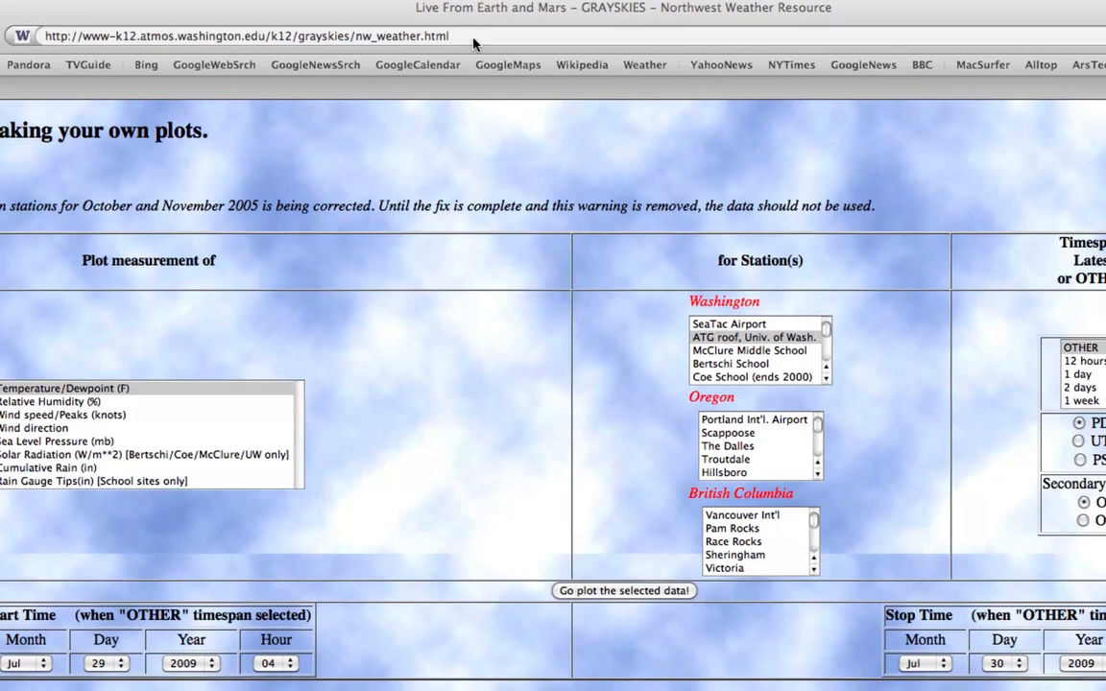
pyautogui.moveTo(437, 354)
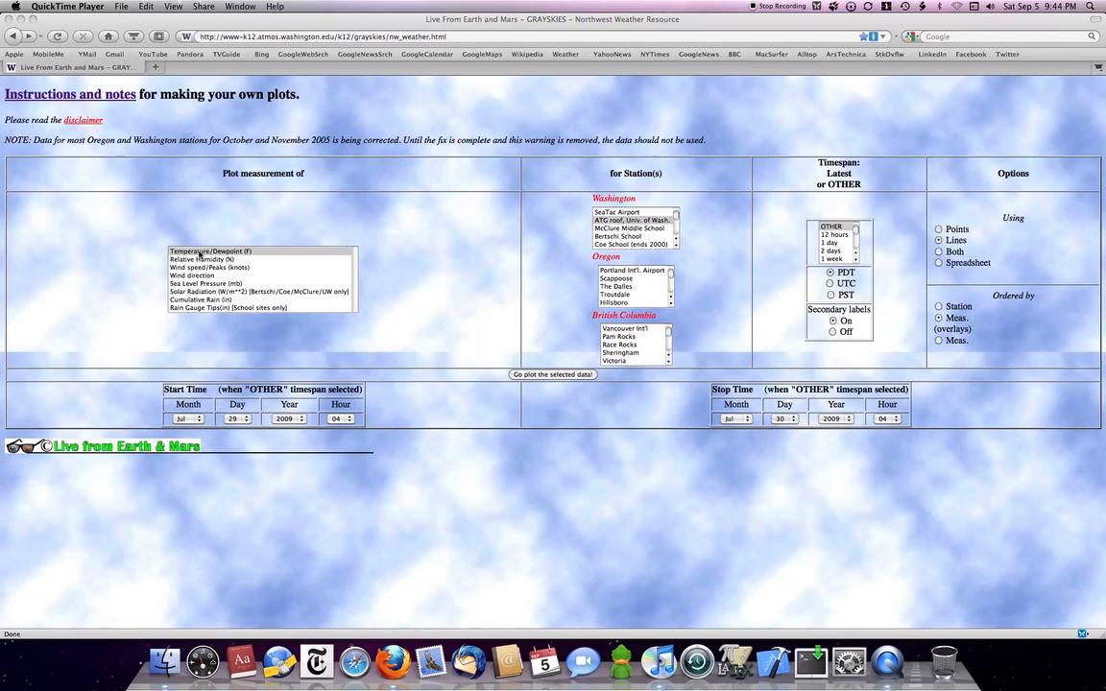
pyautogui.moveTo(620, 223)
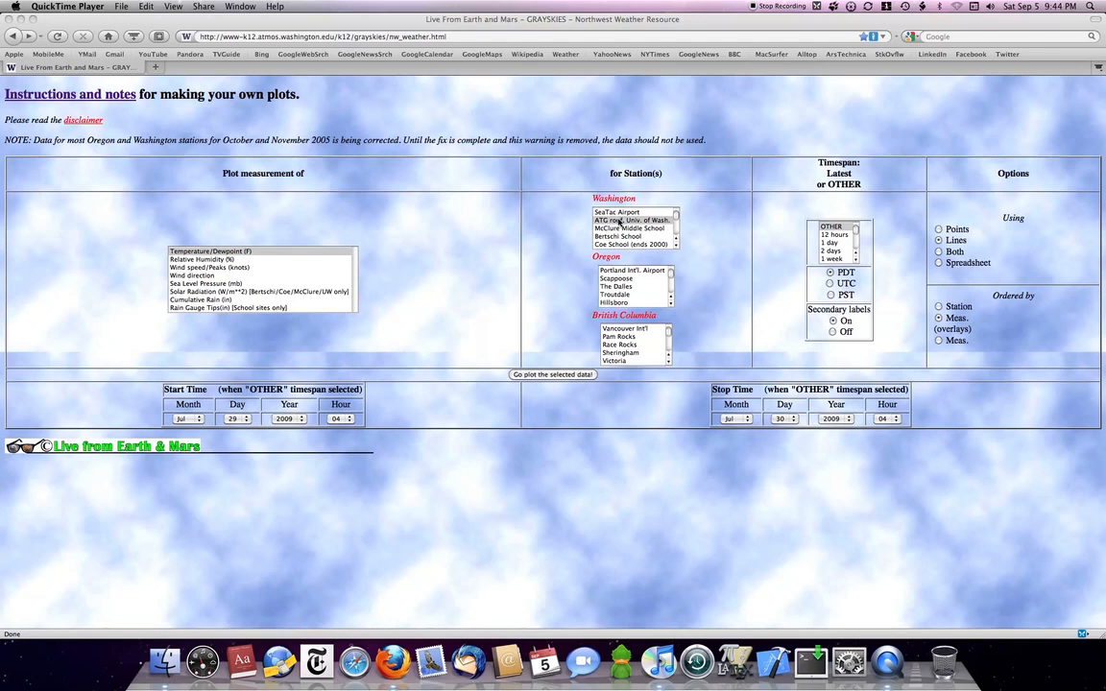
pyautogui.moveTo(533, 348)
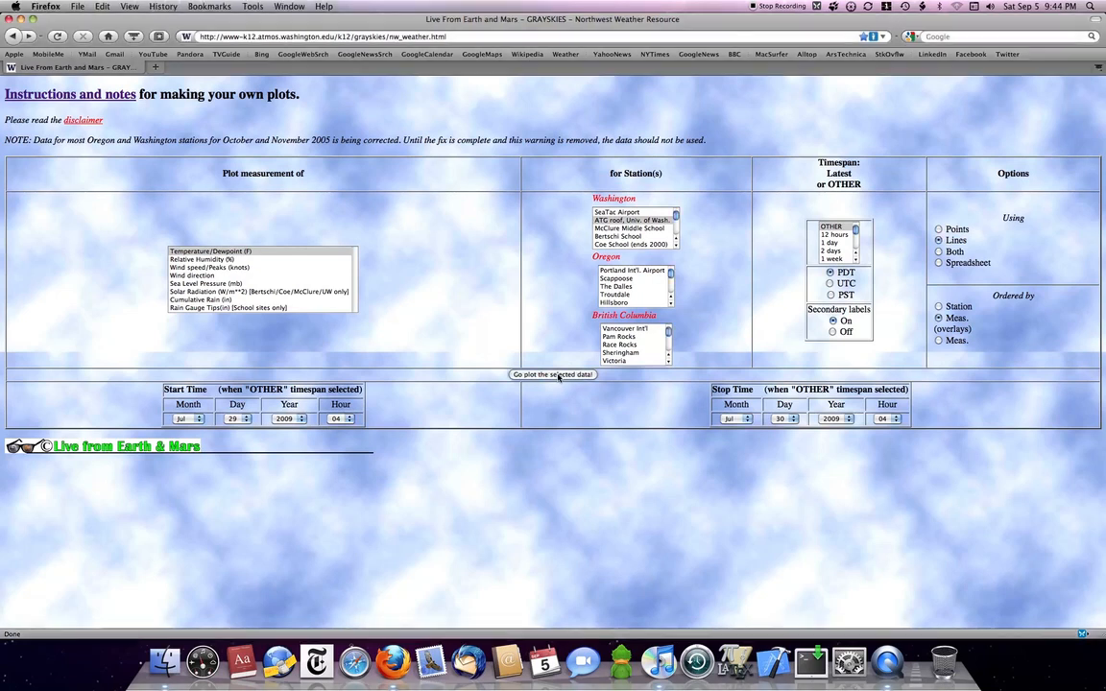
# Generate the Temperature/Dewpoint plots for the ATG roof station, Jul 29–30 2009.
pyautogui.click(552, 375)
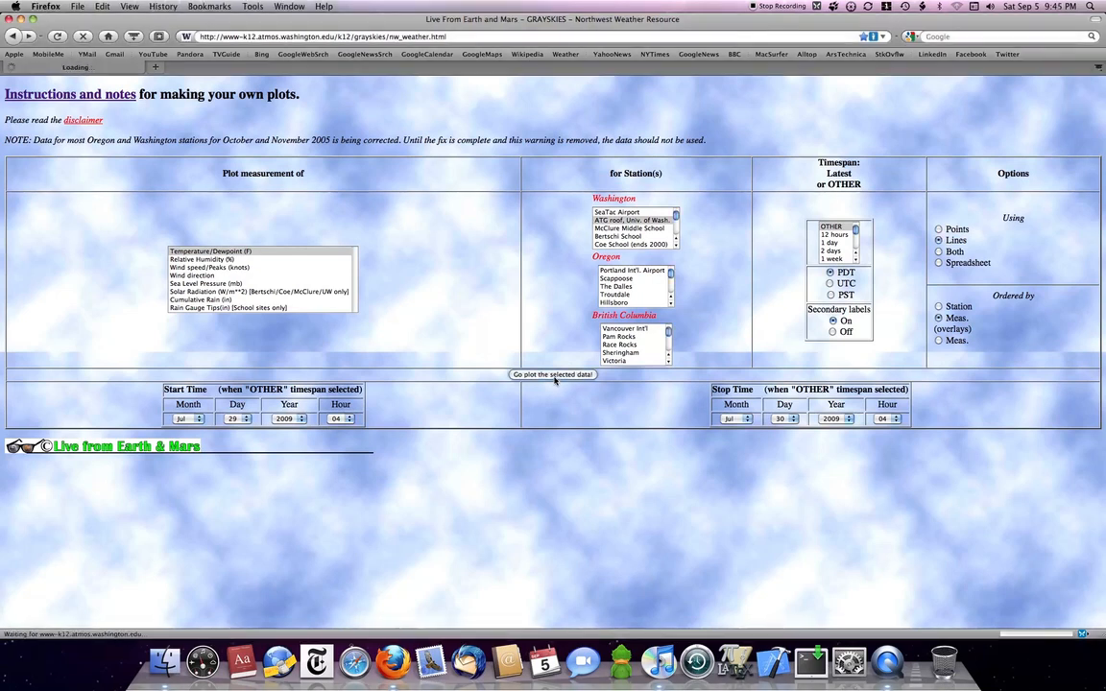
pyautogui.click(552, 374)
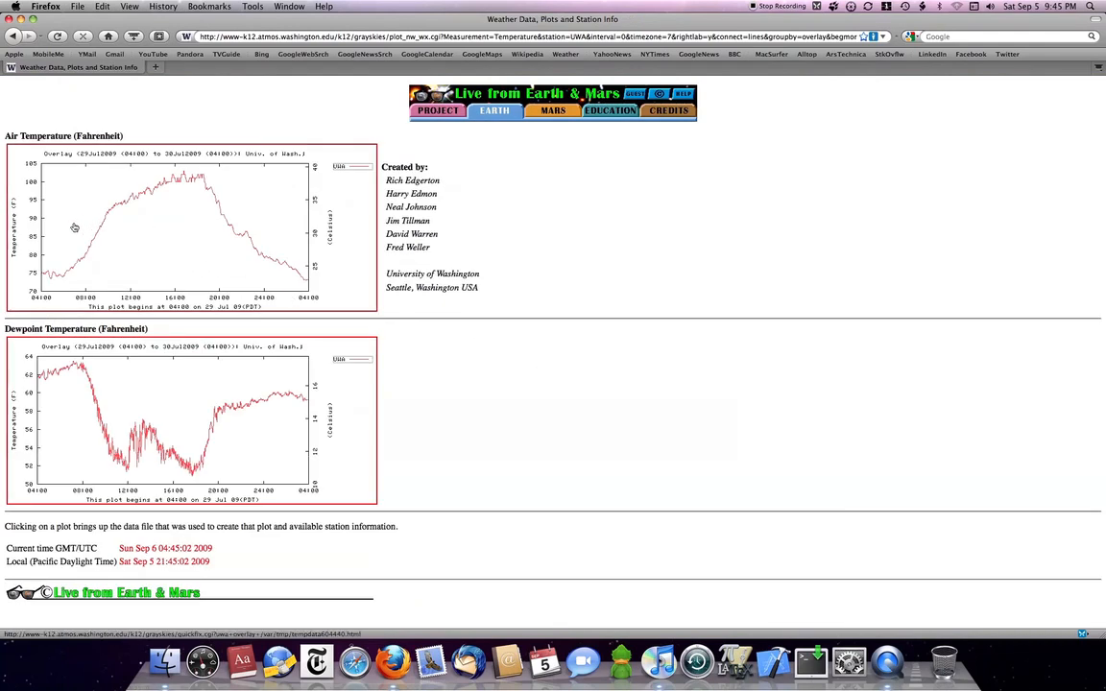
pyautogui.moveTo(150, 246)
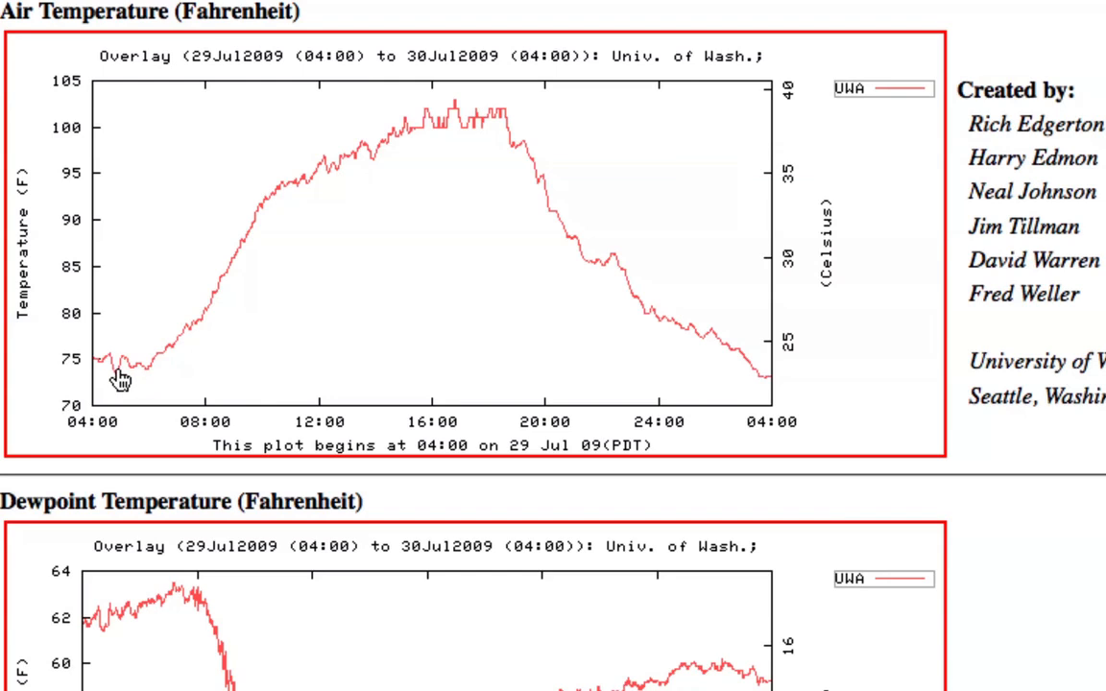
pyautogui.moveTo(443, 135)
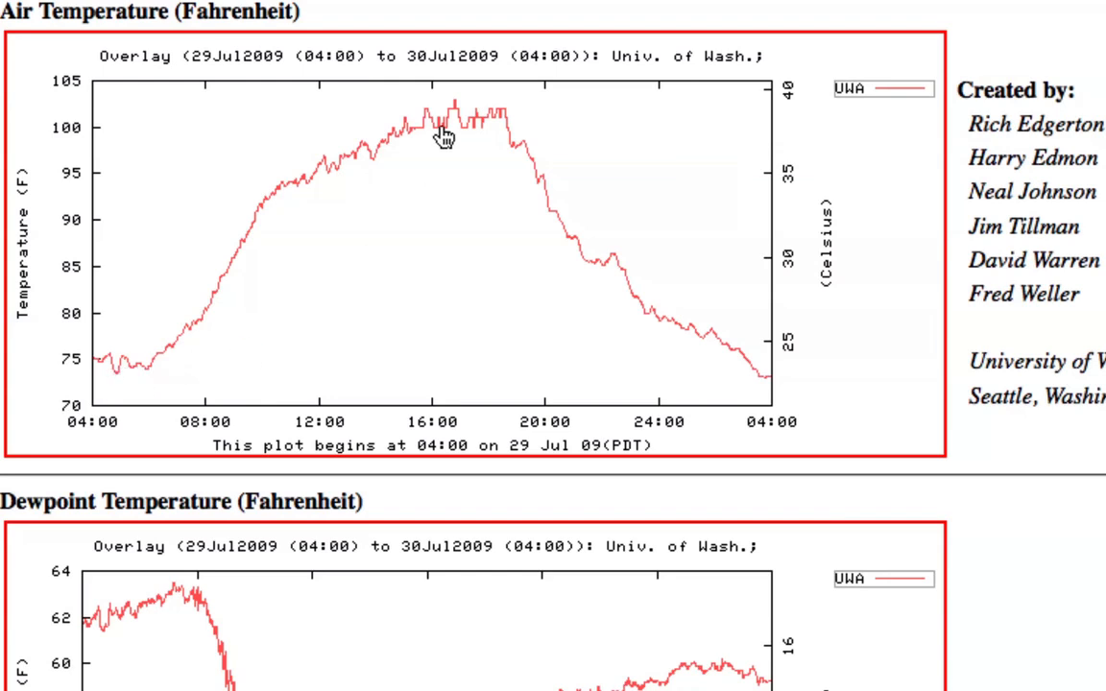
pyautogui.moveTo(459, 106)
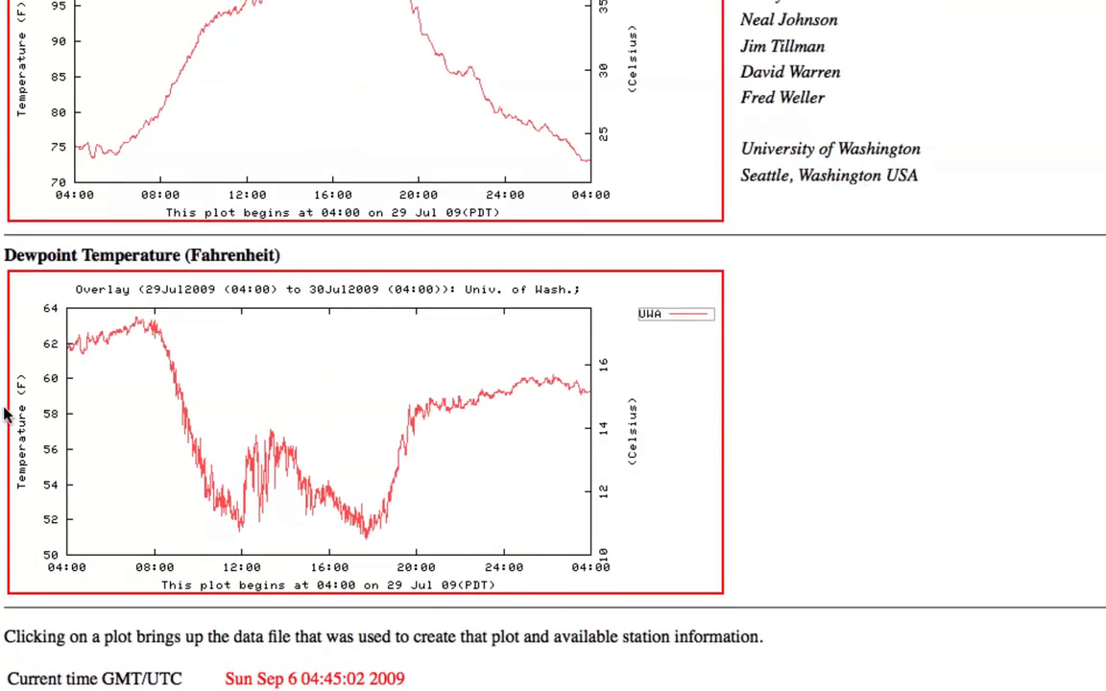
# Scroll down to the Dewpoint Temperature graph to view its early-morning peak near 63°F.
pyautogui.scroll(-3)
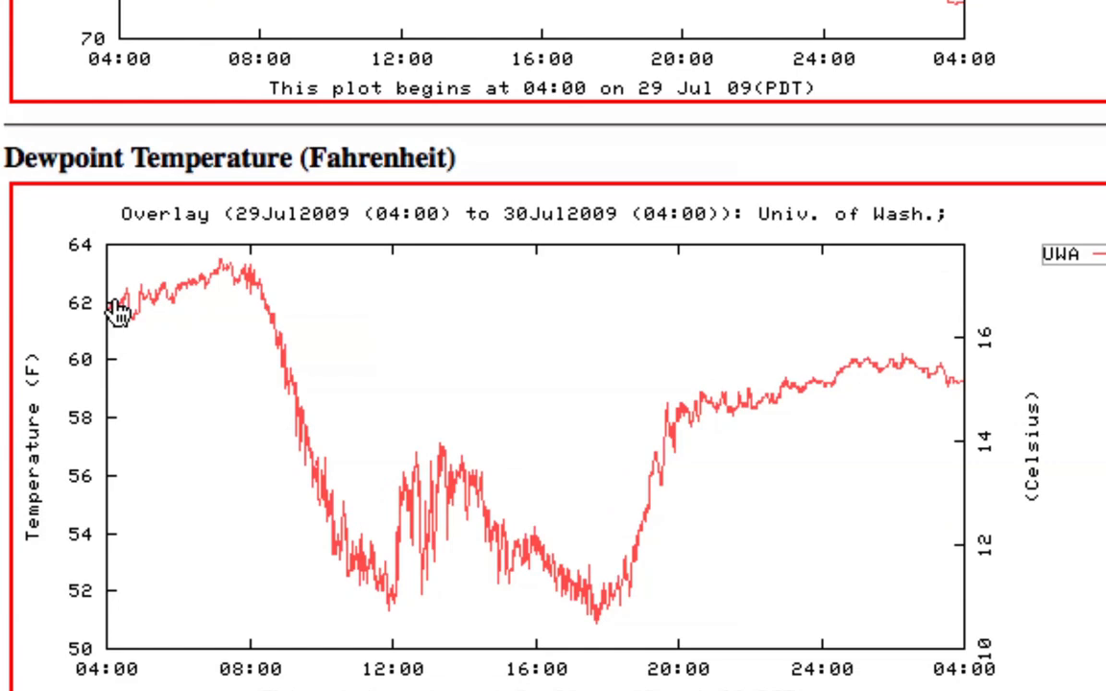
pyautogui.moveTo(196, 278)
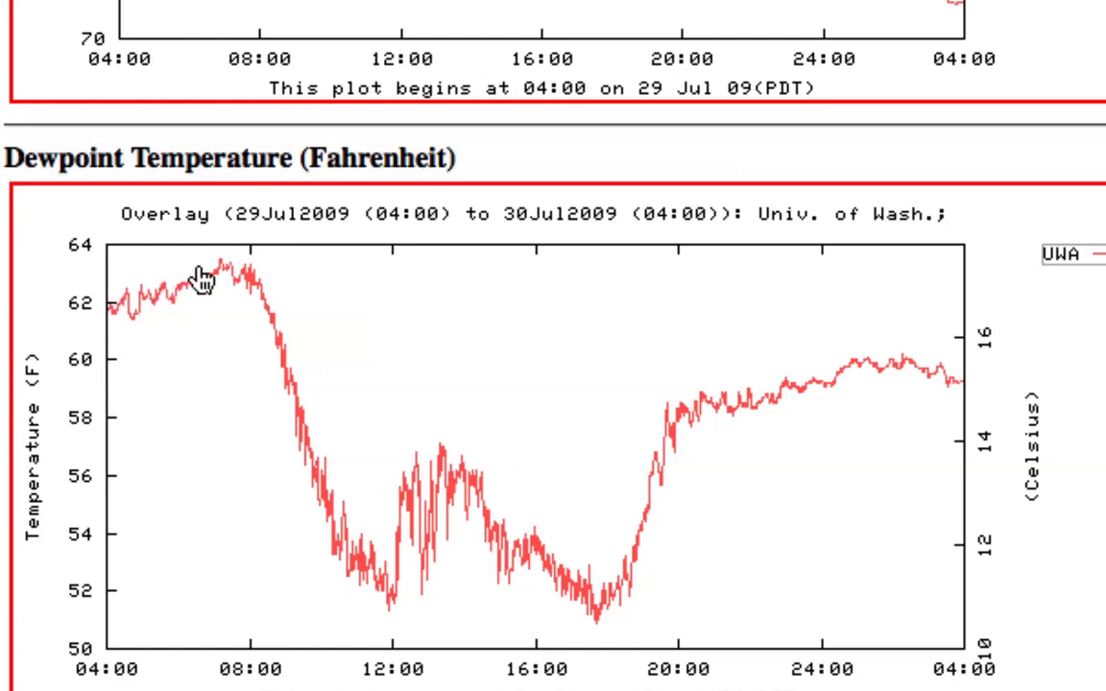
pyautogui.moveTo(236, 279)
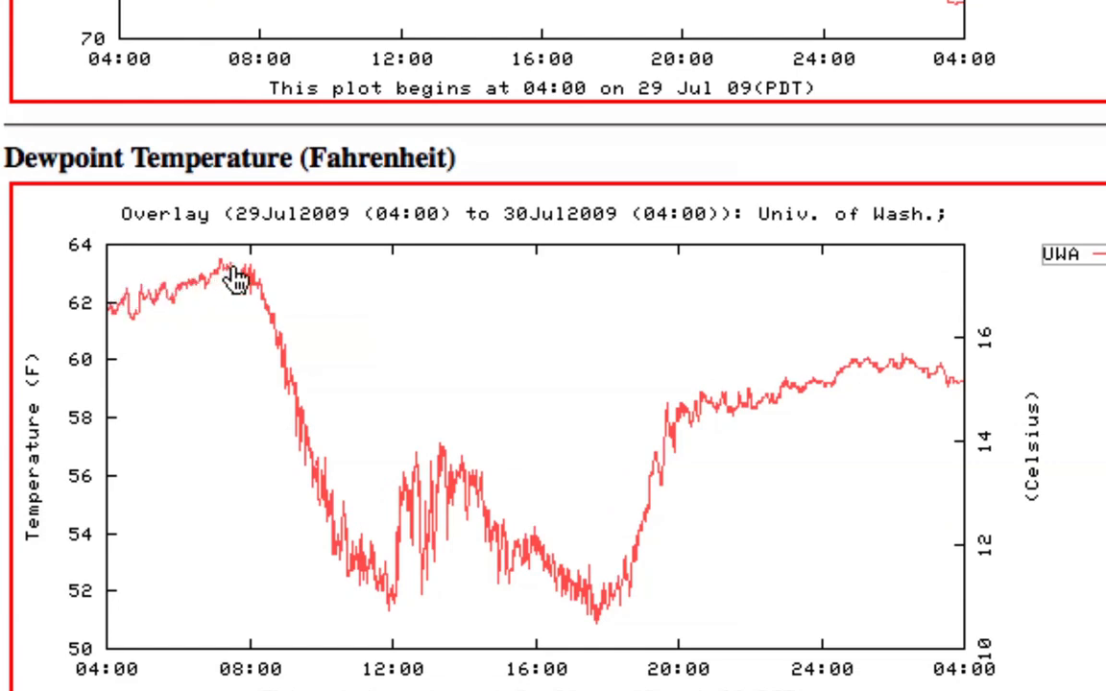